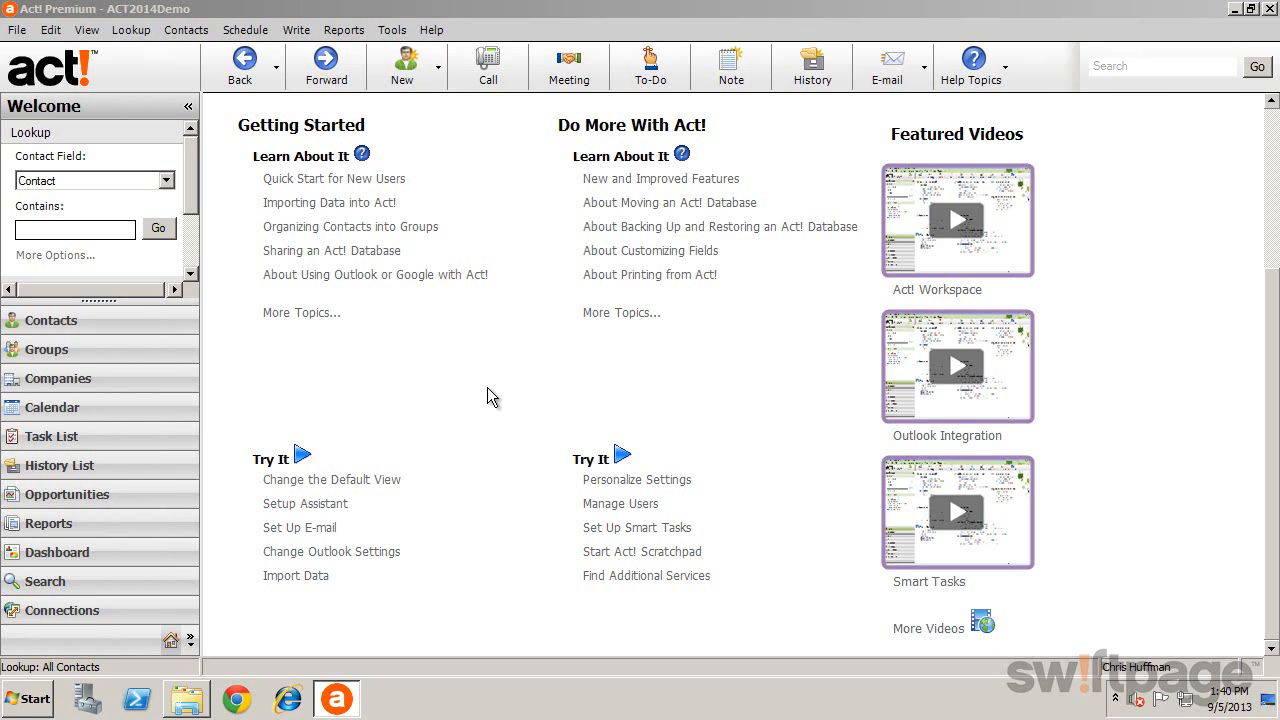
{"action": "mouse_move", "coordinate": [484, 385]}
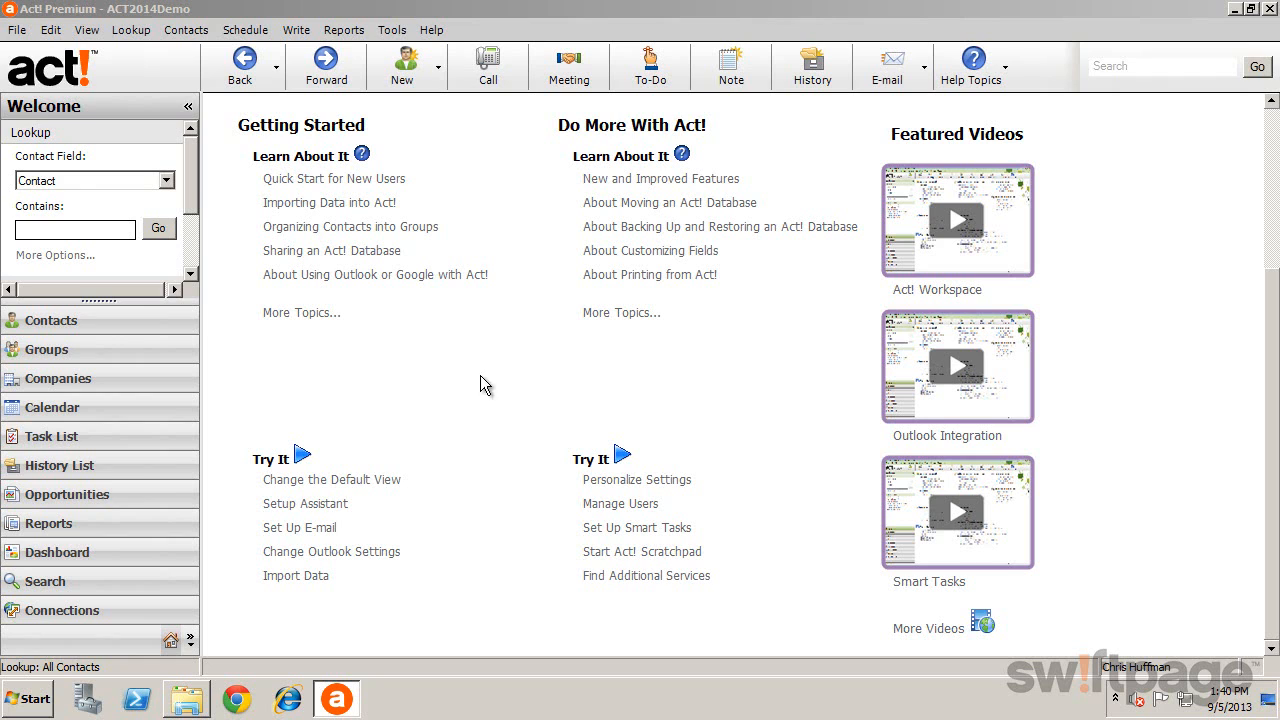
Open the Preferences dialog from the Tools menu.
{"action": "left_click", "coordinate": [391, 29]}
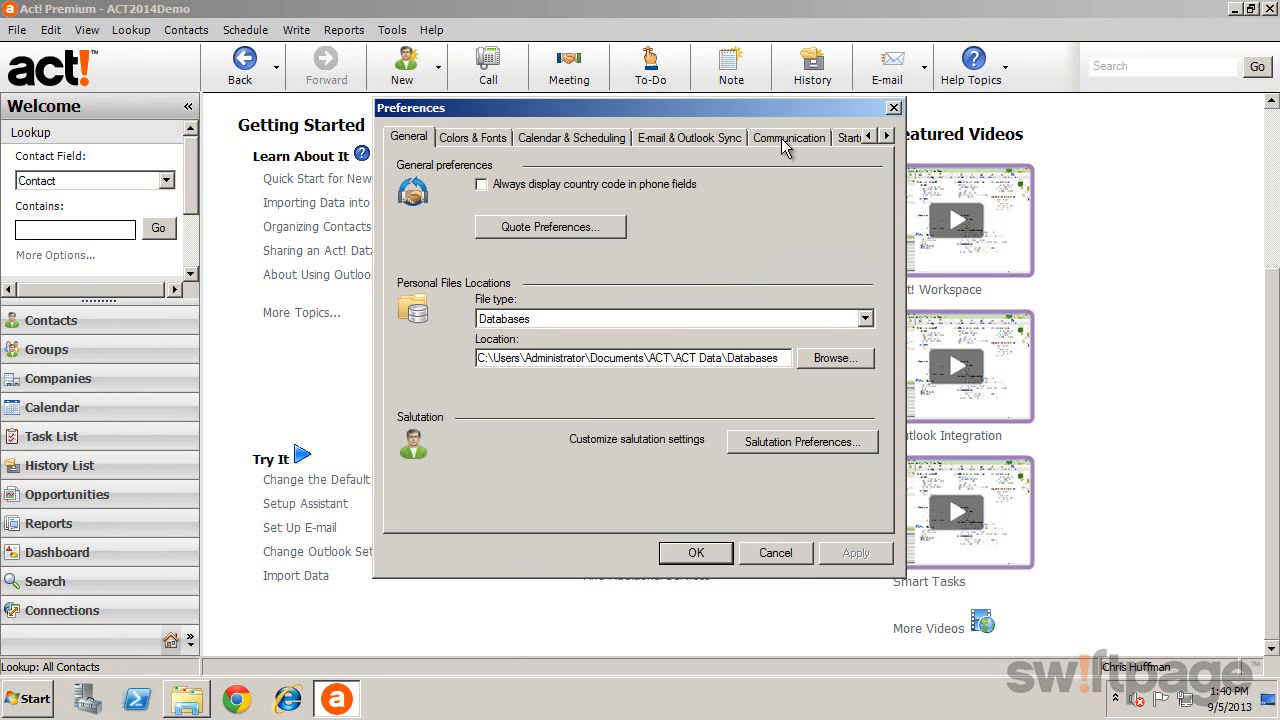
Choose Microsoft Word as the word processor in the Communication preferences.
{"action": "left_click", "coordinate": [789, 137]}
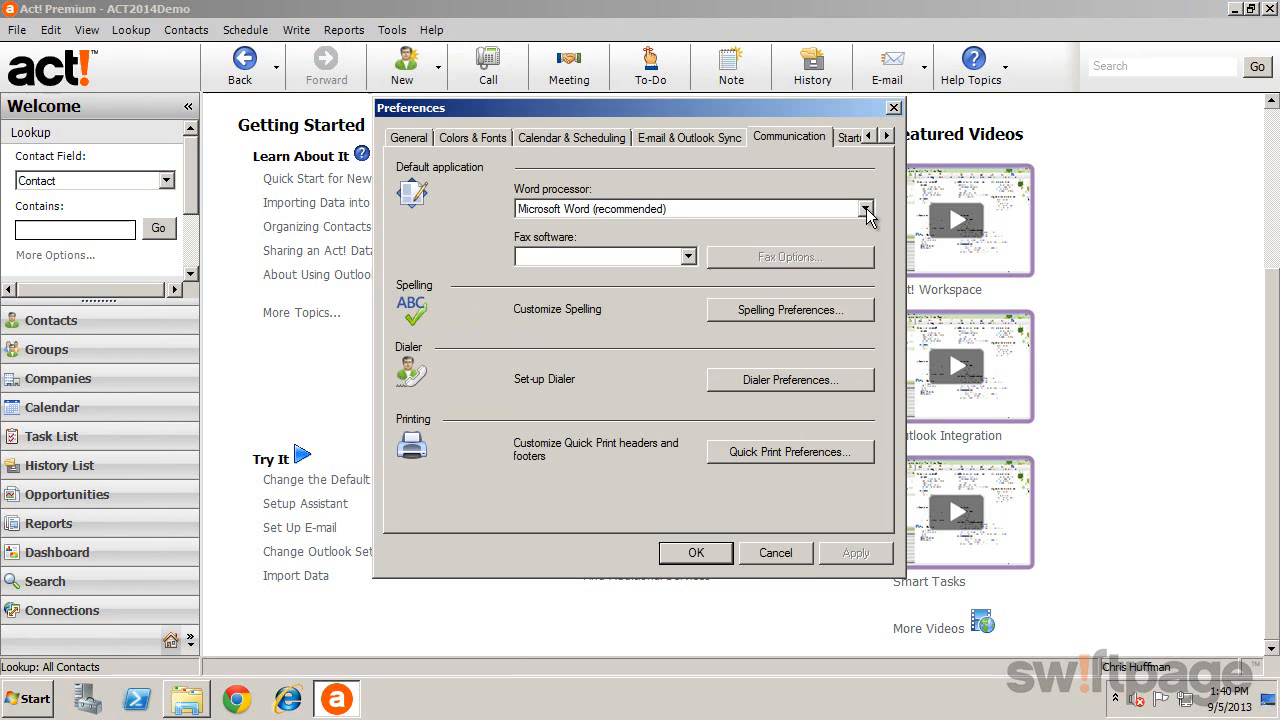
{"action": "left_click", "coordinate": [864, 209]}
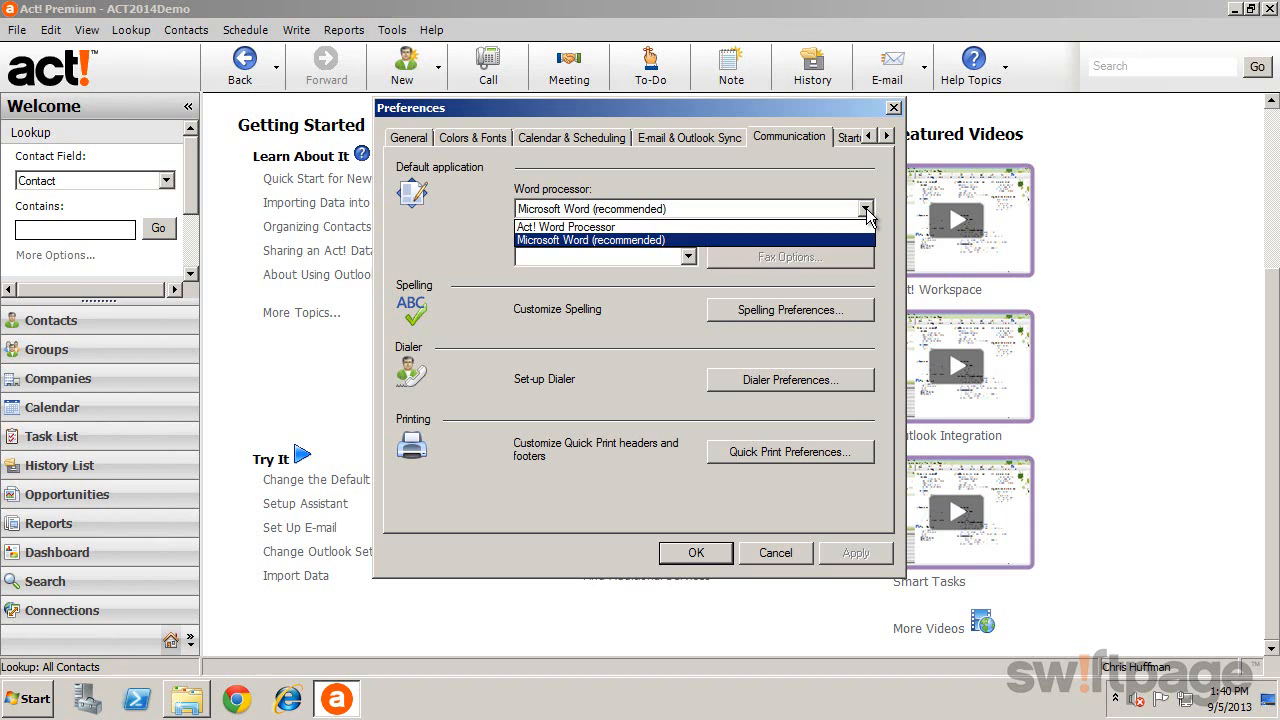
{"action": "left_click", "coordinate": [590, 240]}
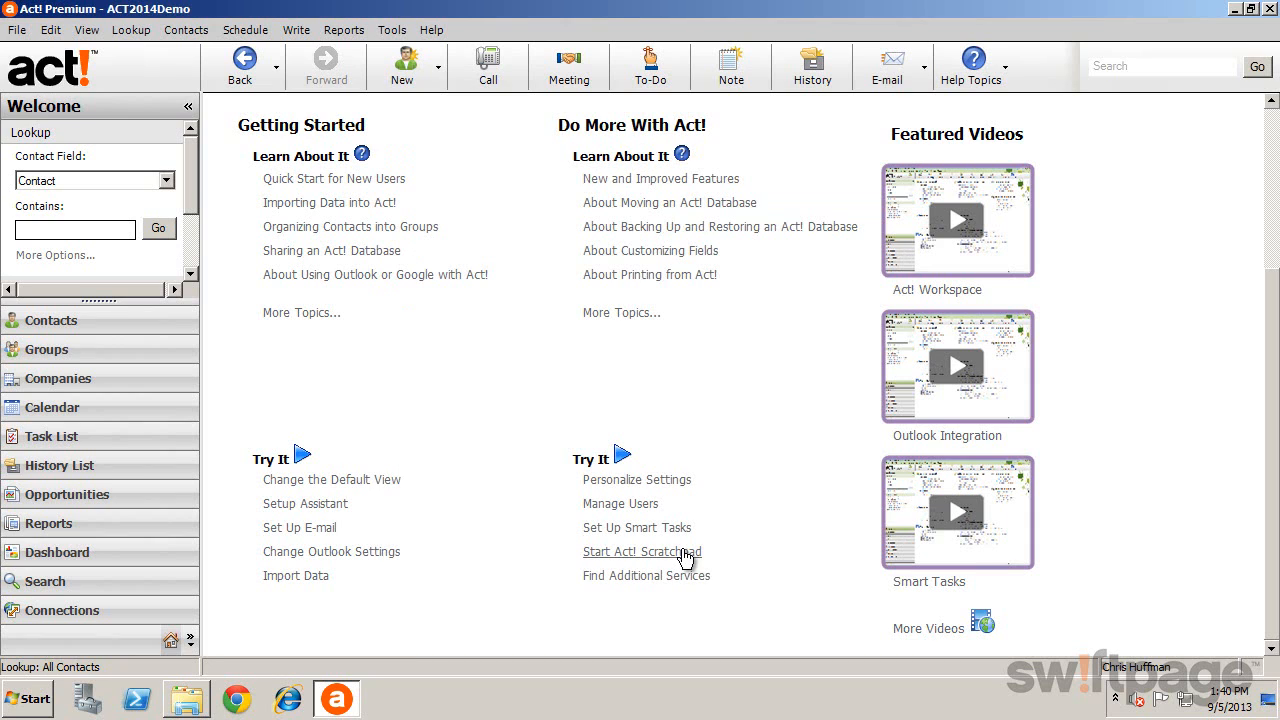
Show Mitch Brenner's record in Contacts and open the Write options.
{"action": "scroll", "scroll_direction": "down", "scroll_amount": 3}
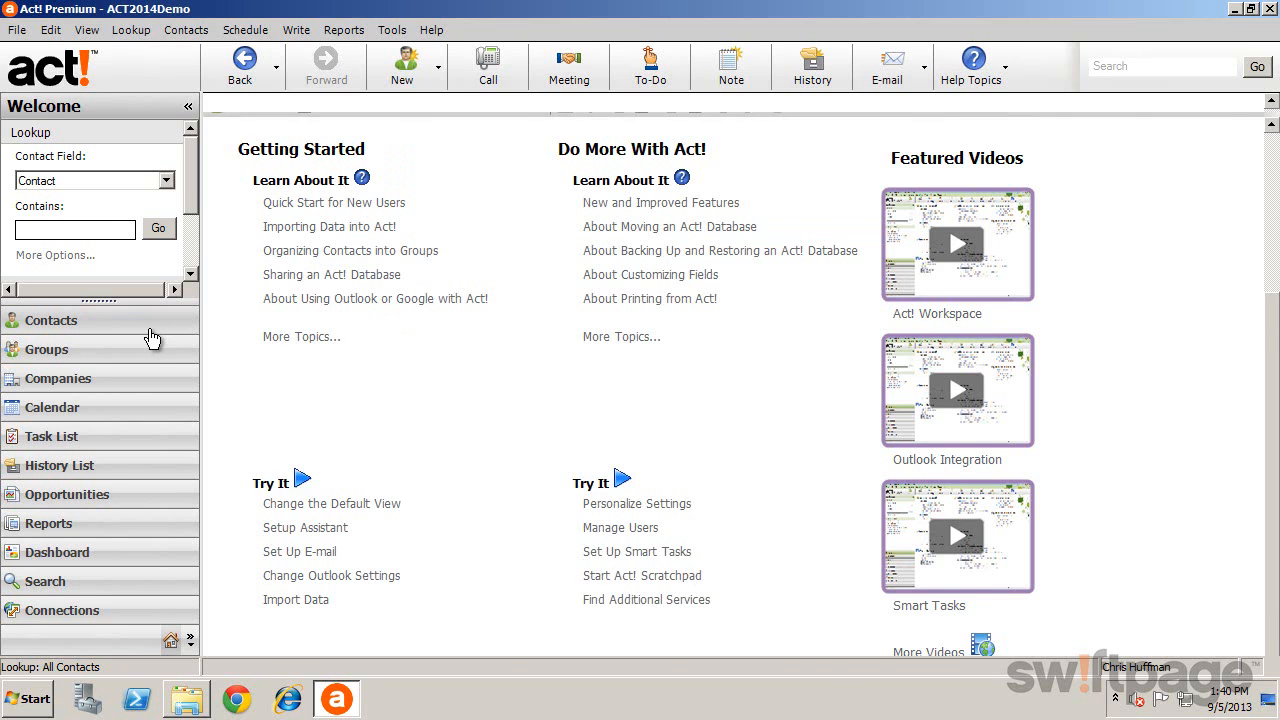
{"action": "left_click", "coordinate": [51, 320]}
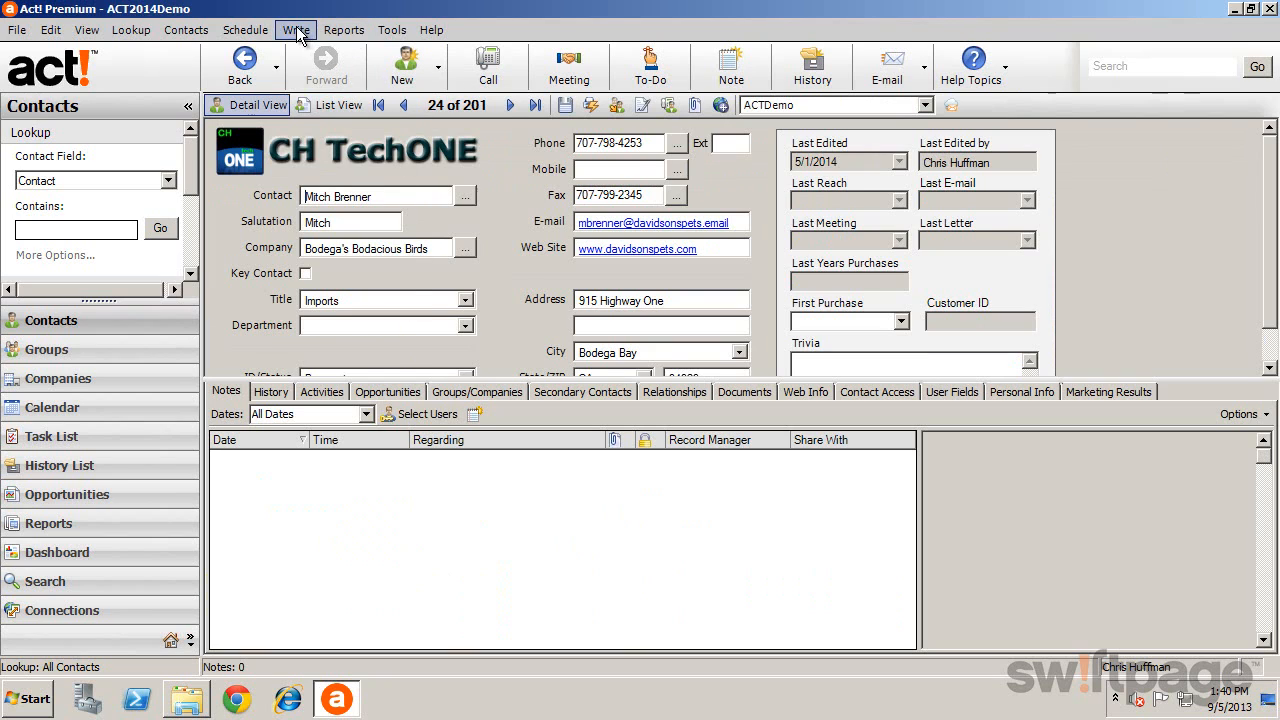
{"action": "left_click", "coordinate": [295, 29]}
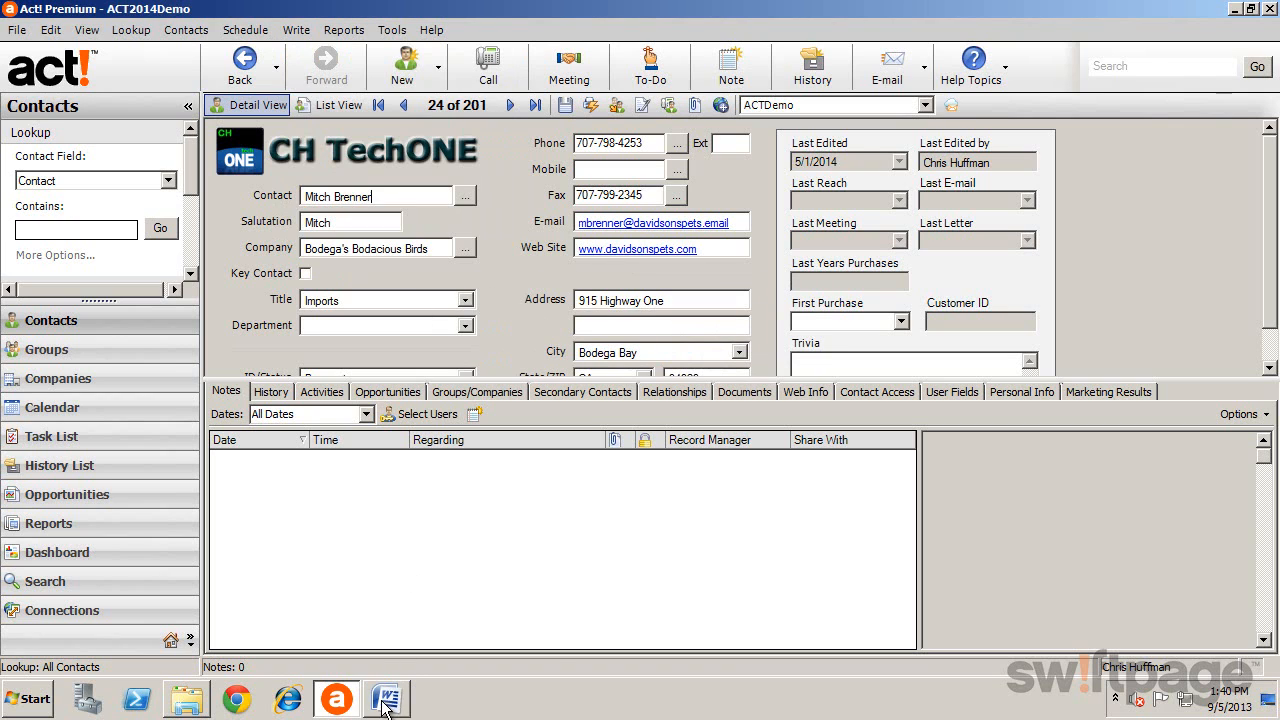
Bring the Word letter forward and start typing the thank-you body after 'Dear Mitch:'.
{"action": "left_click", "coordinate": [385, 698]}
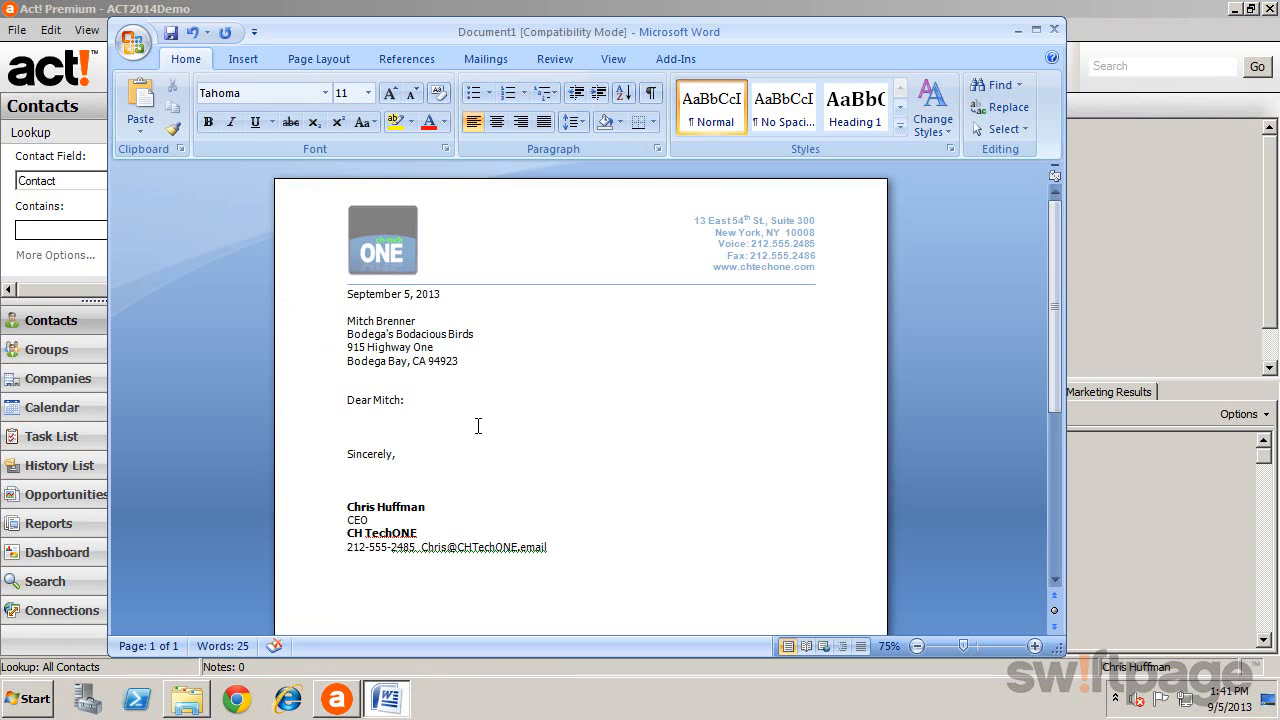
{"action": "type", "text": "Th"}
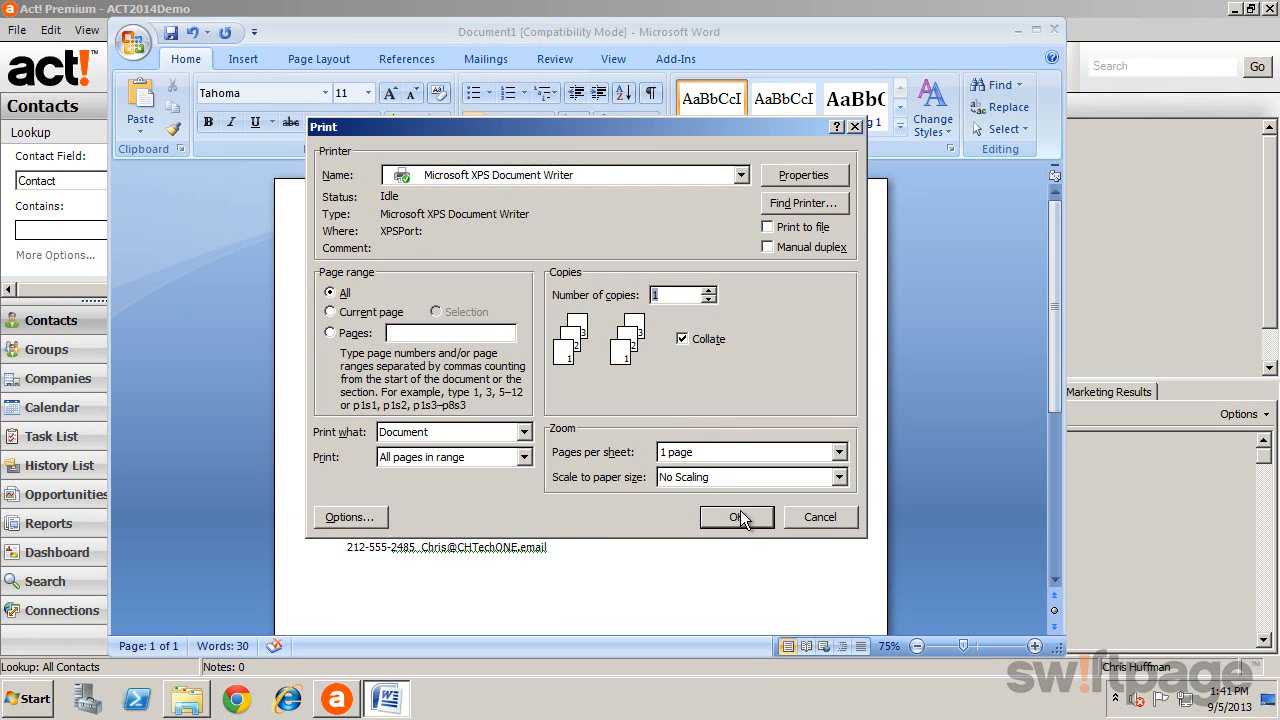
Print the letter and record history, with Print Envelope set to No.
{"action": "left_click", "coordinate": [730, 517]}
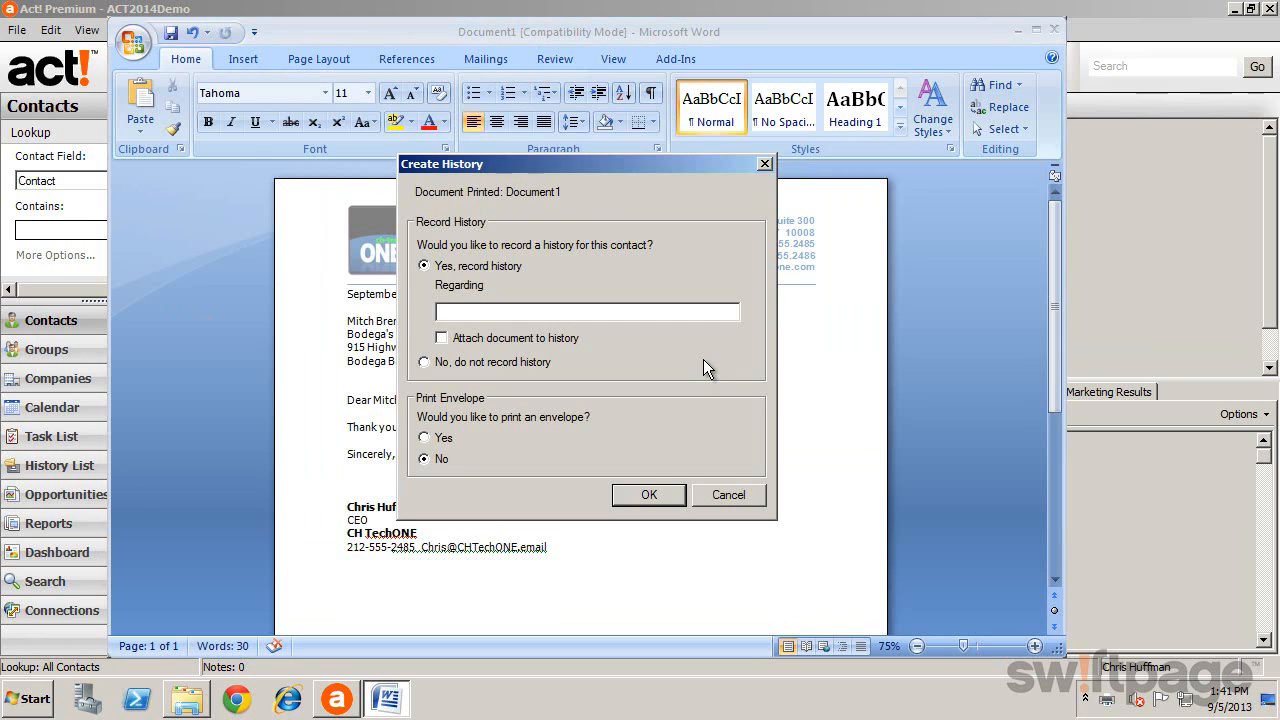
{"action": "mouse_move", "coordinate": [576, 481]}
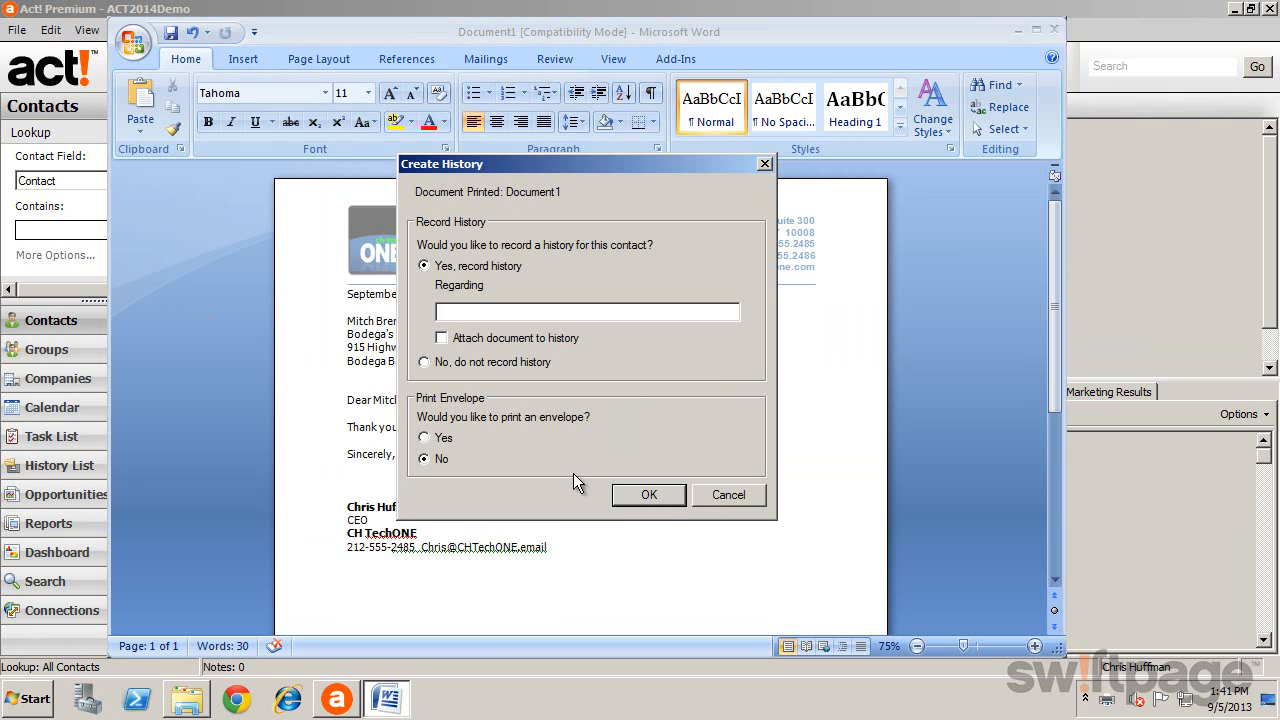
{"action": "left_click", "coordinate": [424, 437]}
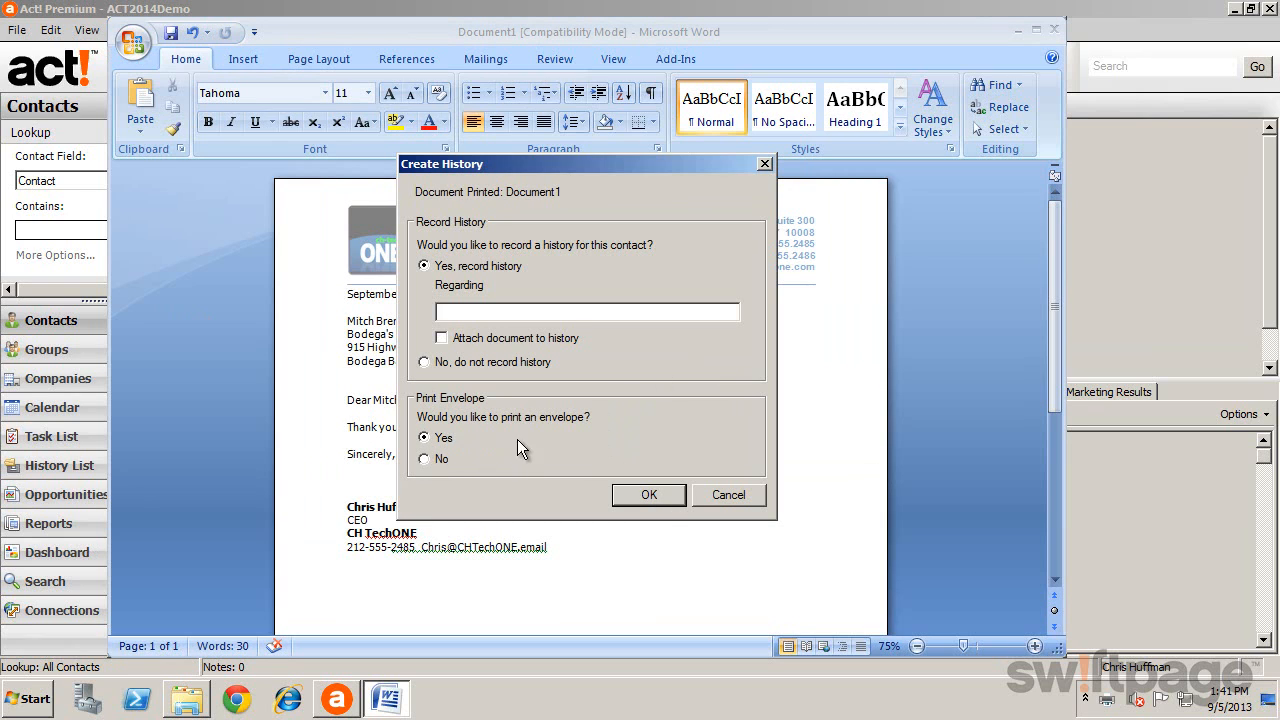
{"action": "mouse_move", "coordinate": [557, 473]}
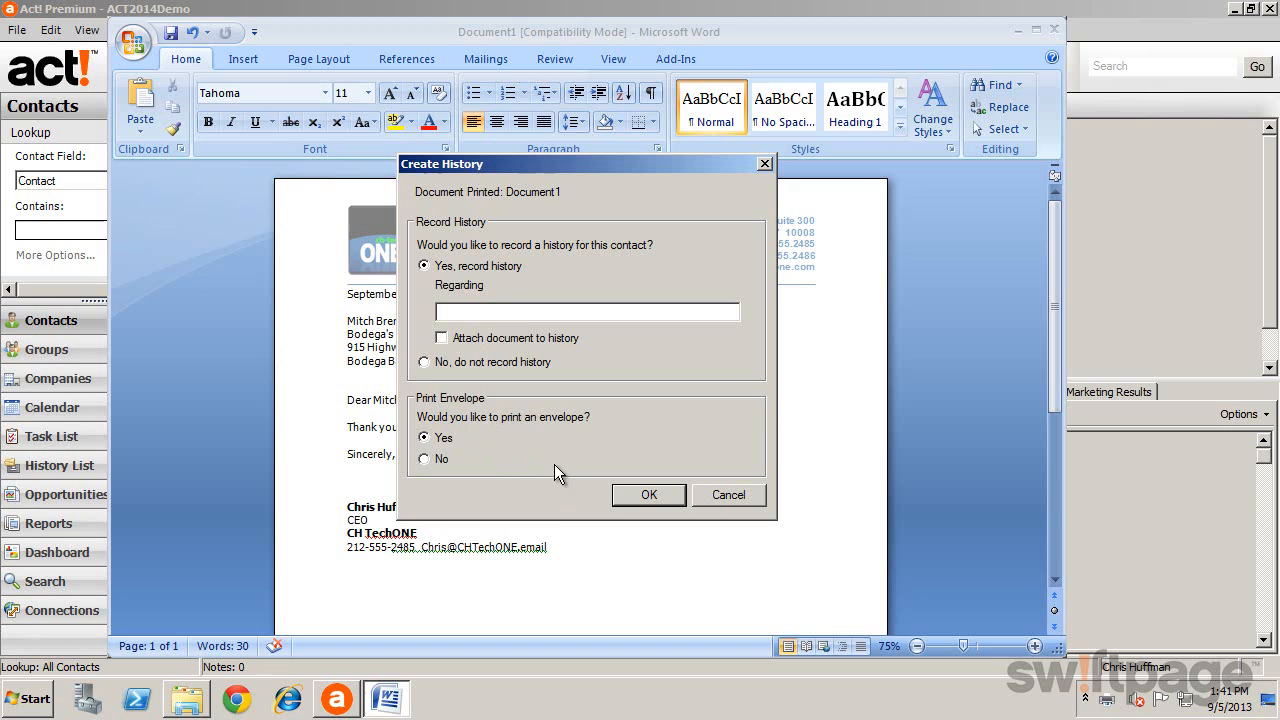
{"action": "mouse_move", "coordinate": [502, 476]}
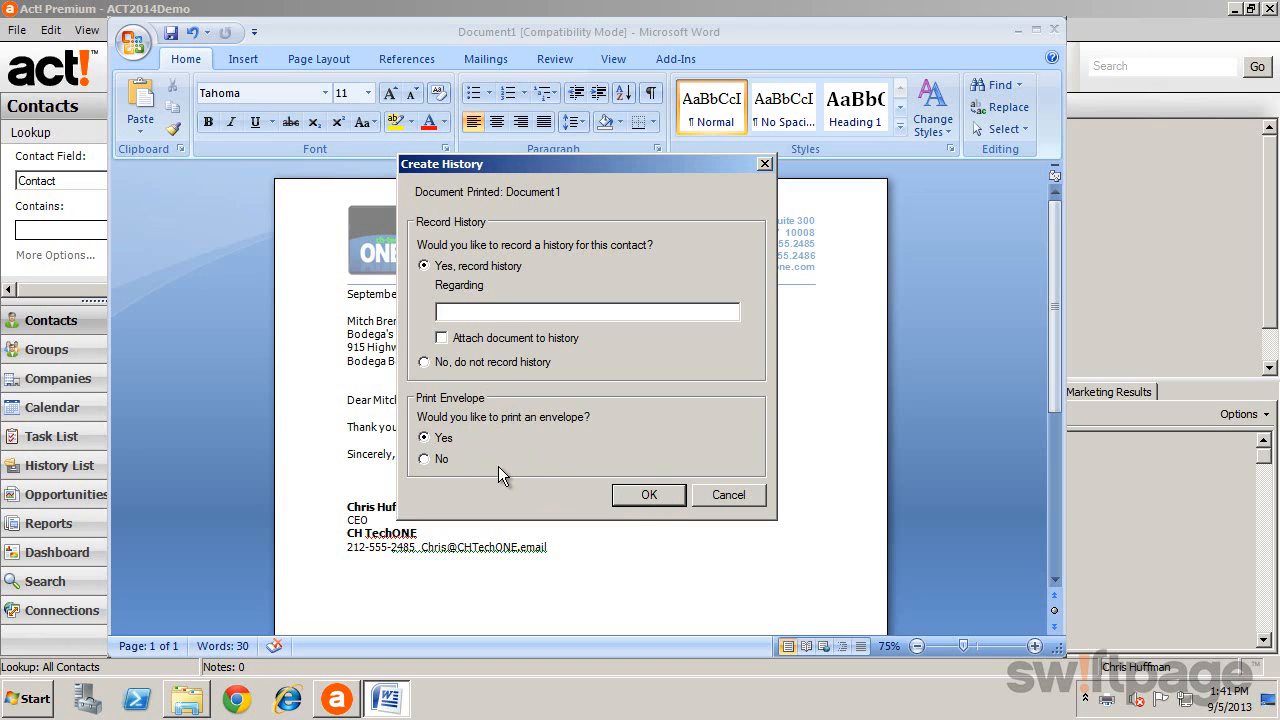
{"action": "left_click", "coordinate": [424, 458]}
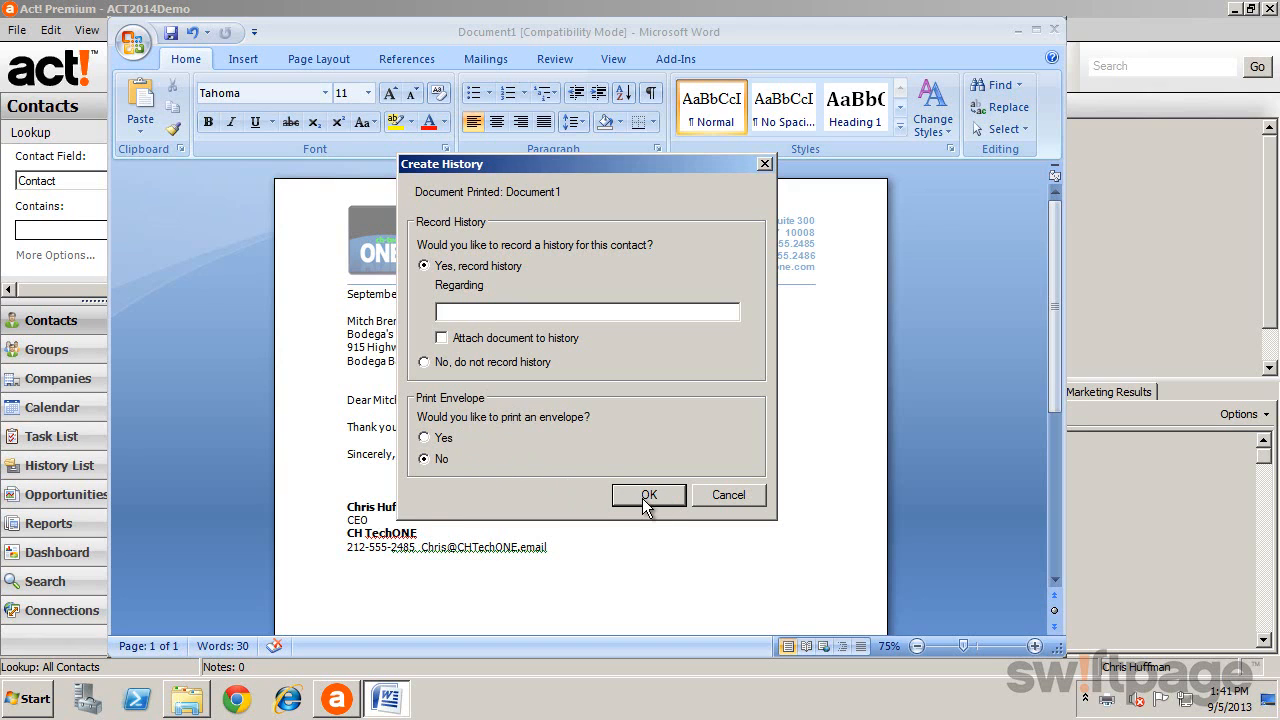
{"action": "left_click", "coordinate": [648, 495]}
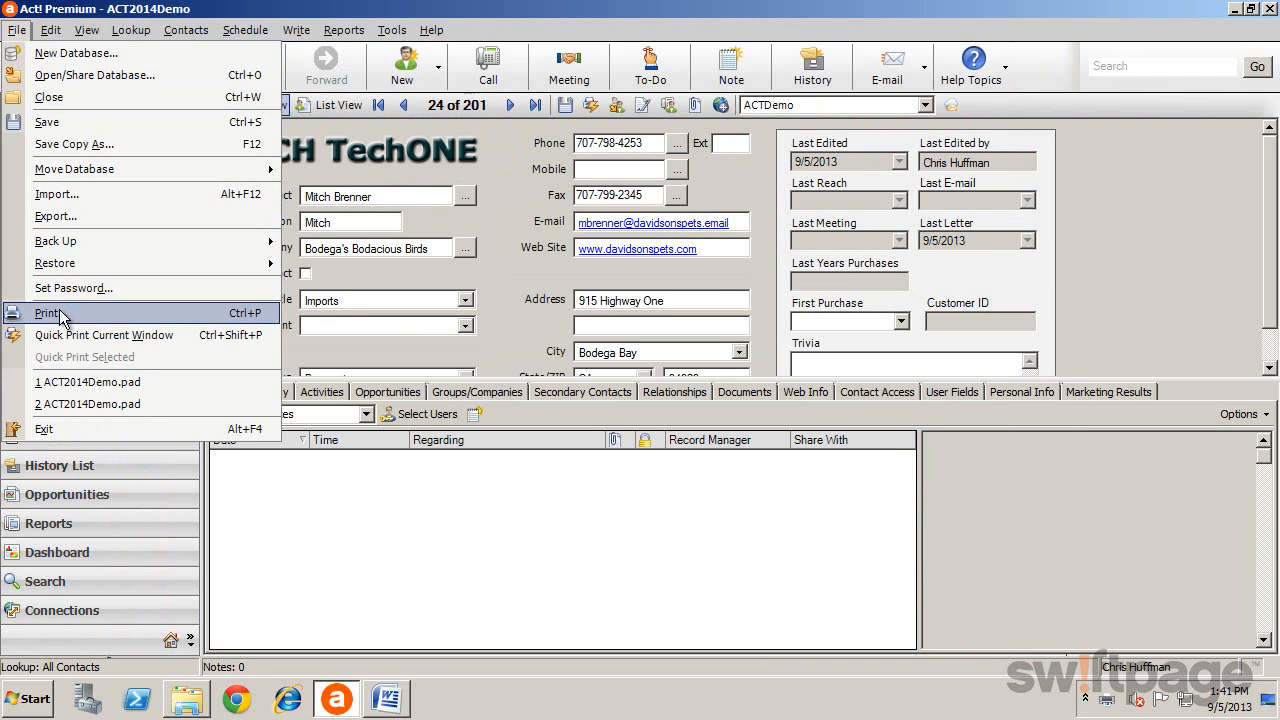
Choose a size 10 envelope printout in the print options.
{"action": "left_click", "coordinate": [48, 313]}
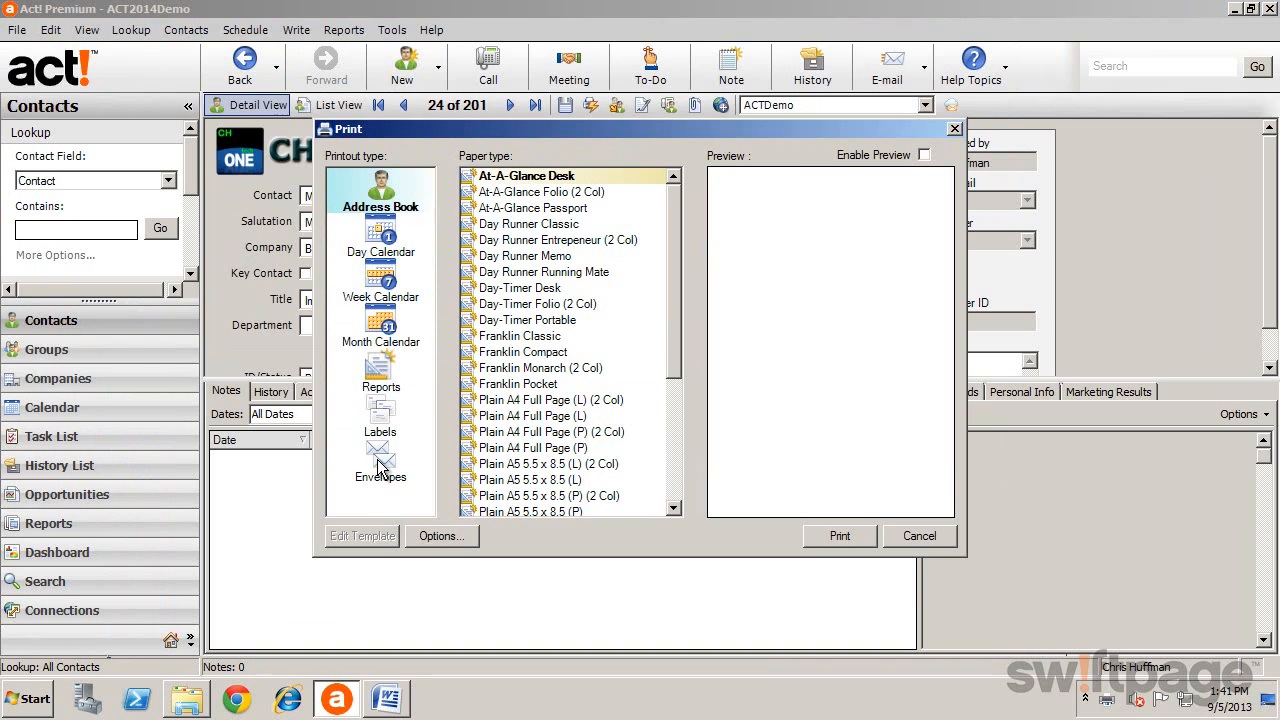
{"action": "left_click", "coordinate": [379, 460]}
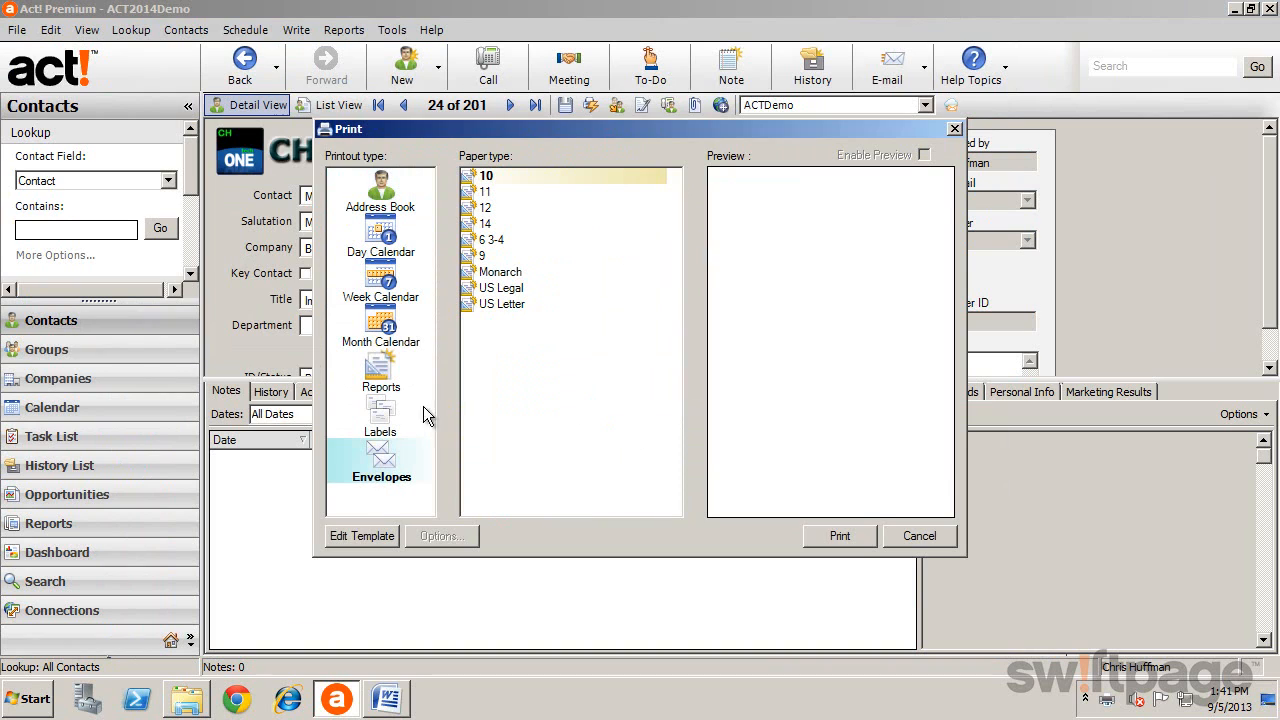
{"action": "mouse_move", "coordinate": [535, 208]}
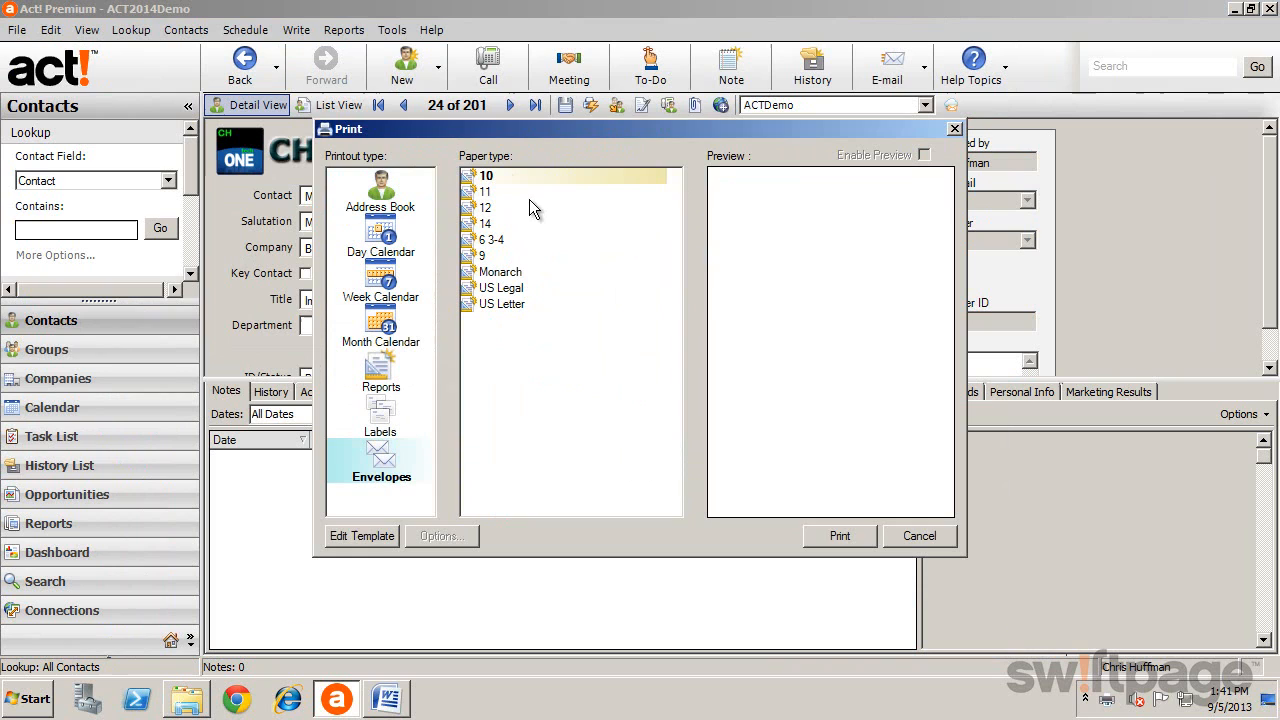
{"action": "left_click", "coordinate": [839, 536]}
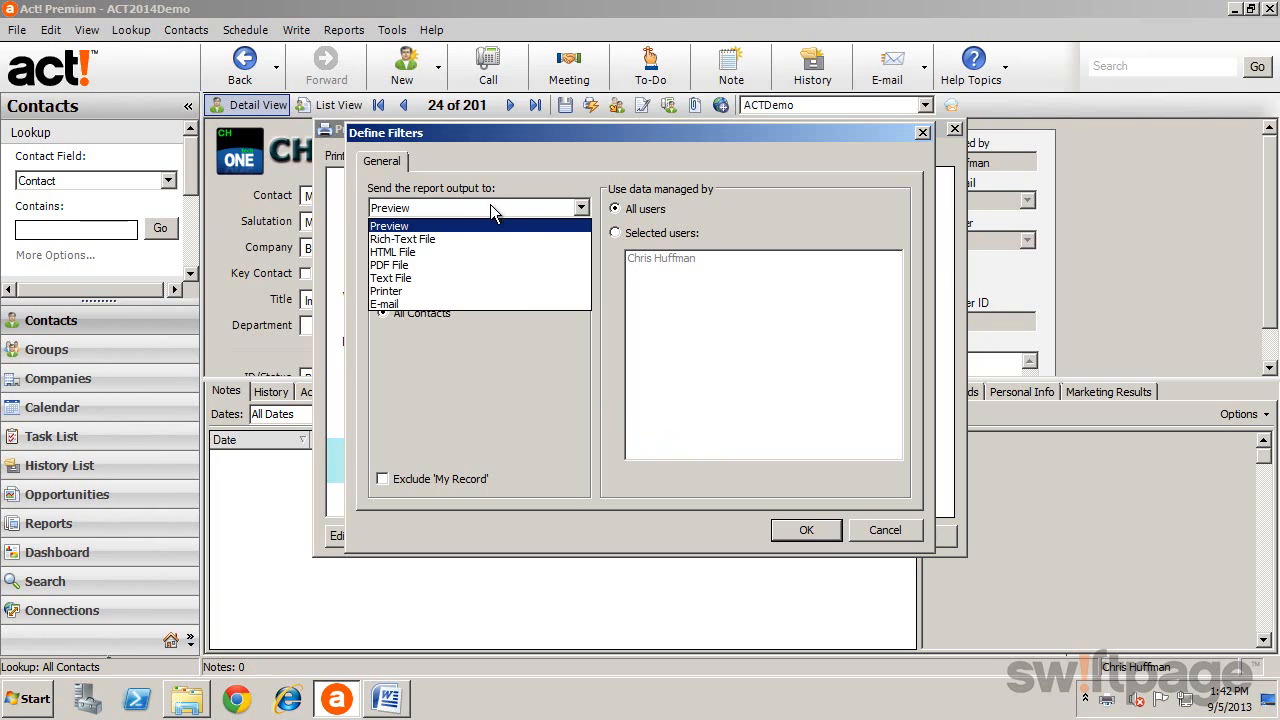
Output the envelope to Preview for the current contact only.
{"action": "left_click", "coordinate": [389, 225]}
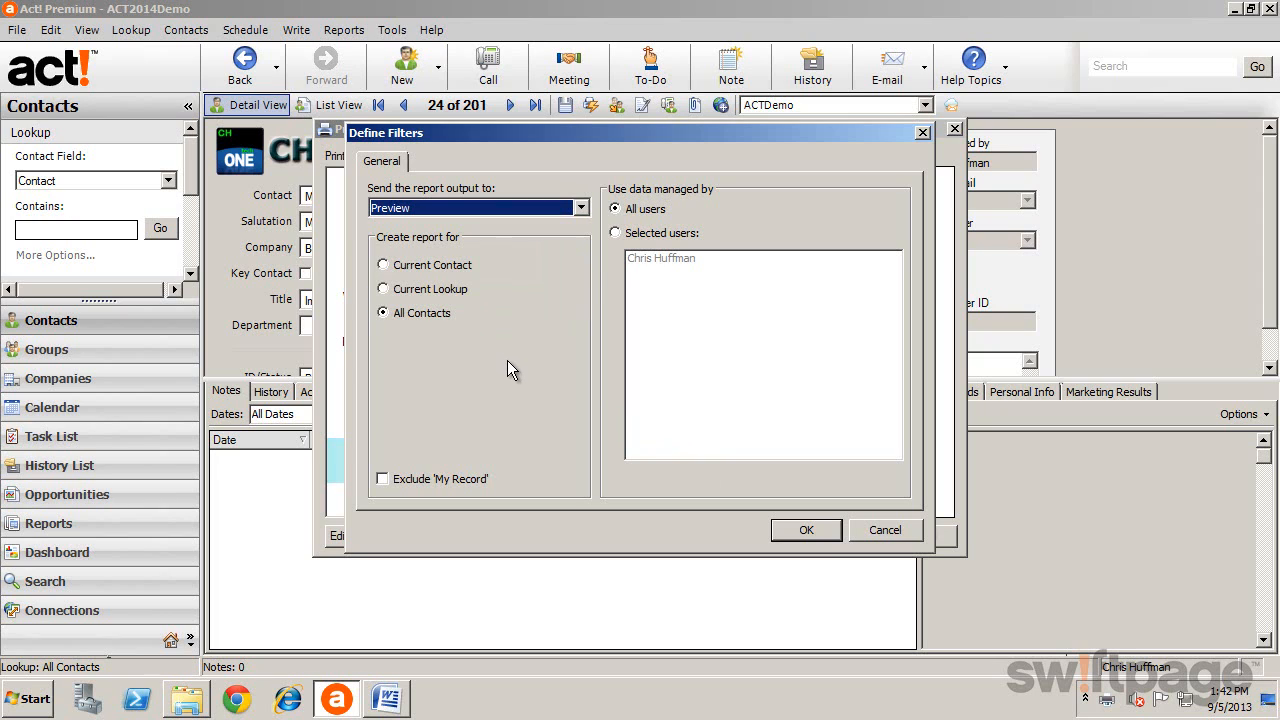
{"action": "mouse_move", "coordinate": [495, 353]}
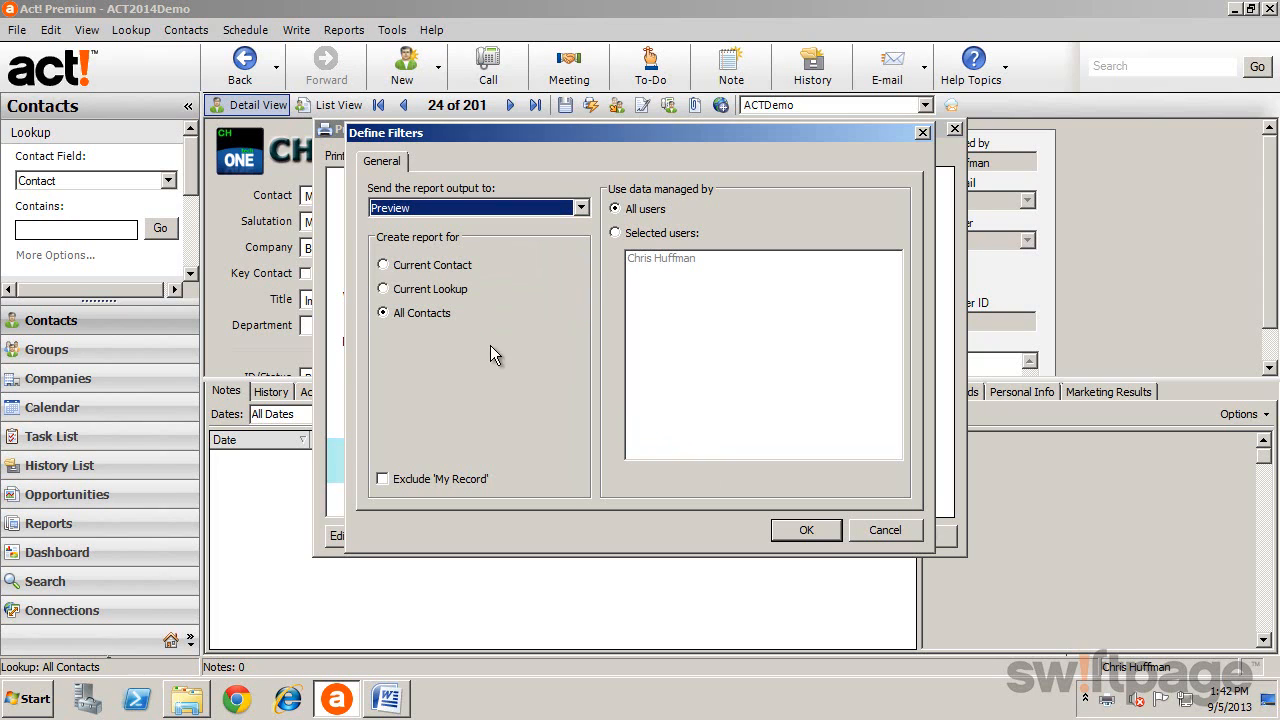
{"action": "left_click", "coordinate": [382, 264]}
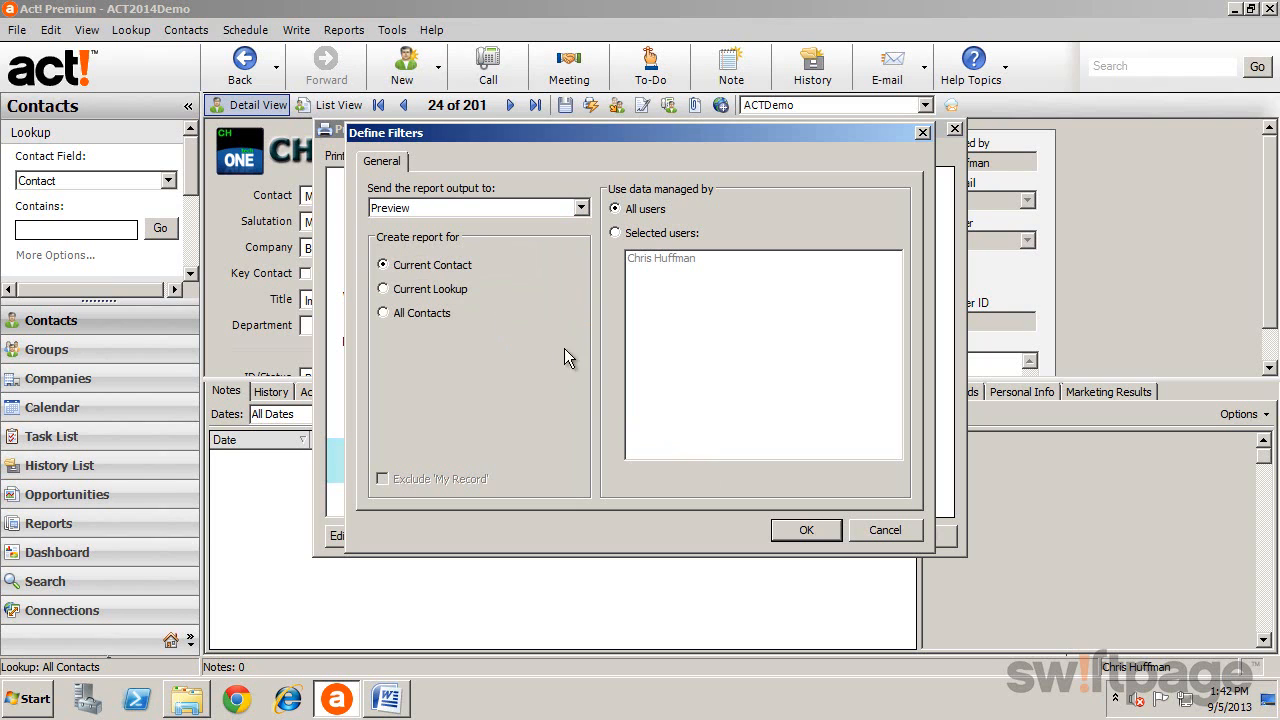
{"action": "left_click", "coordinate": [806, 530]}
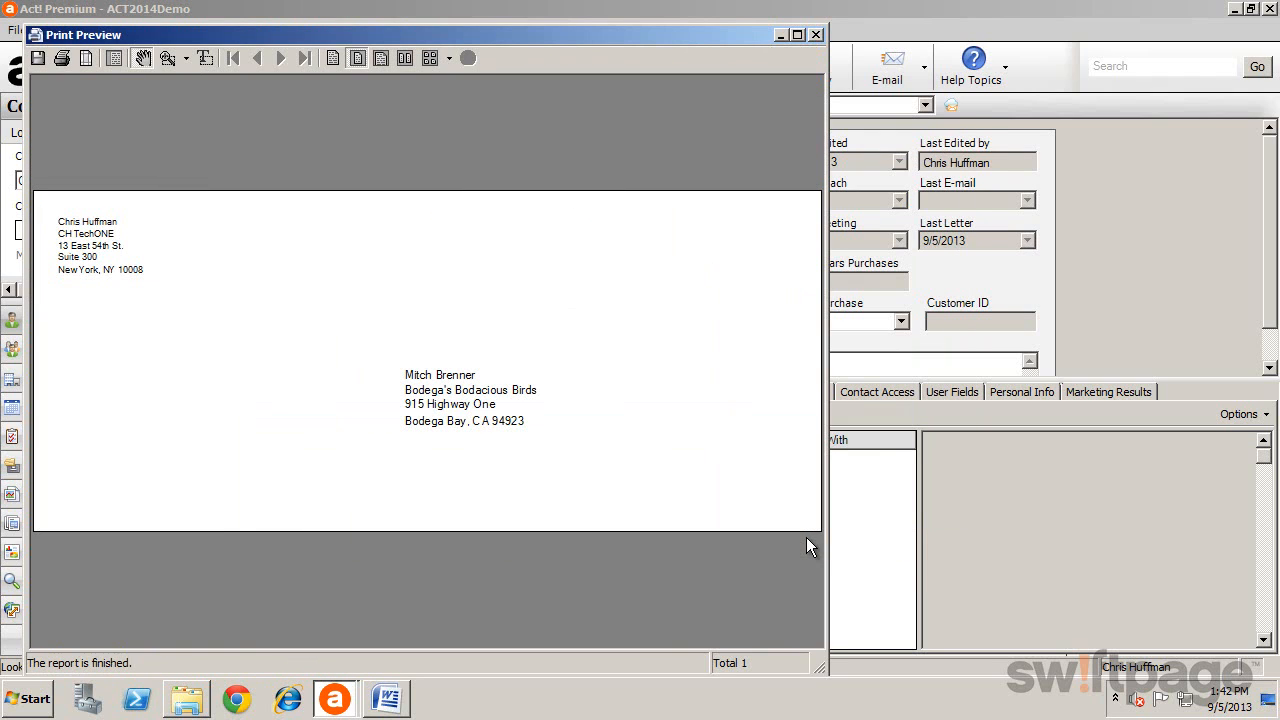
{"action": "mouse_move", "coordinate": [387, 360]}
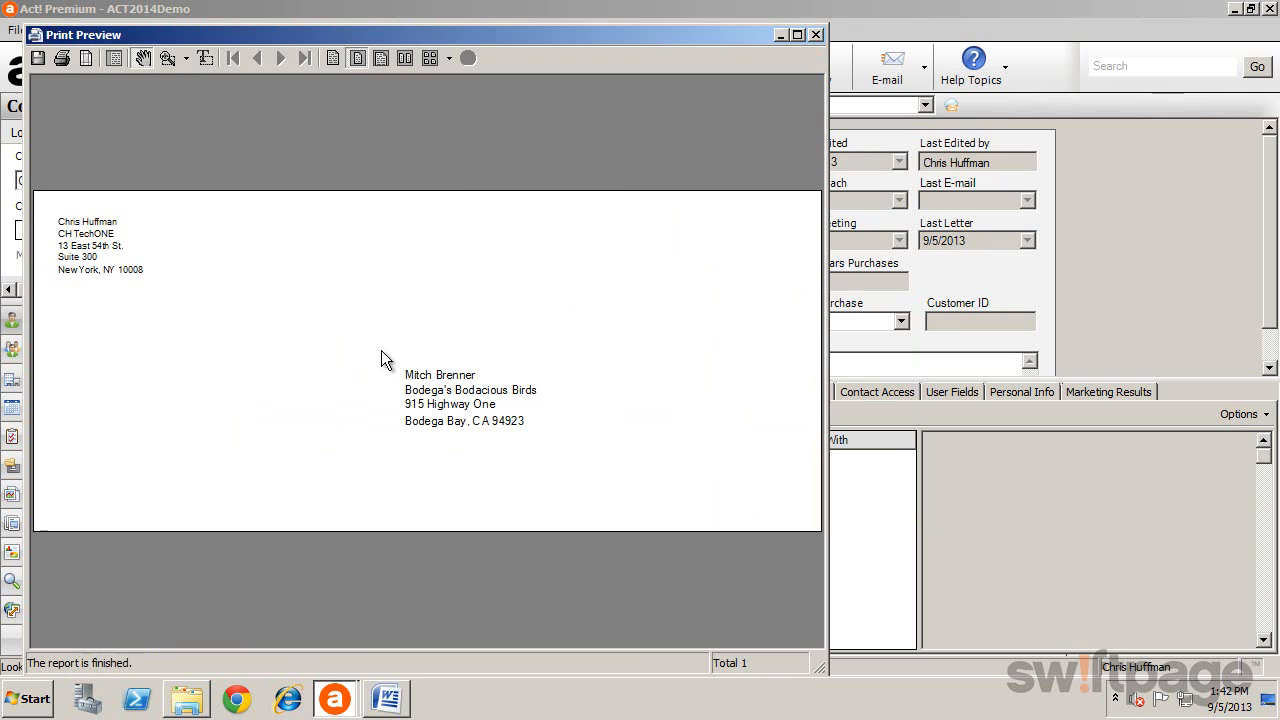